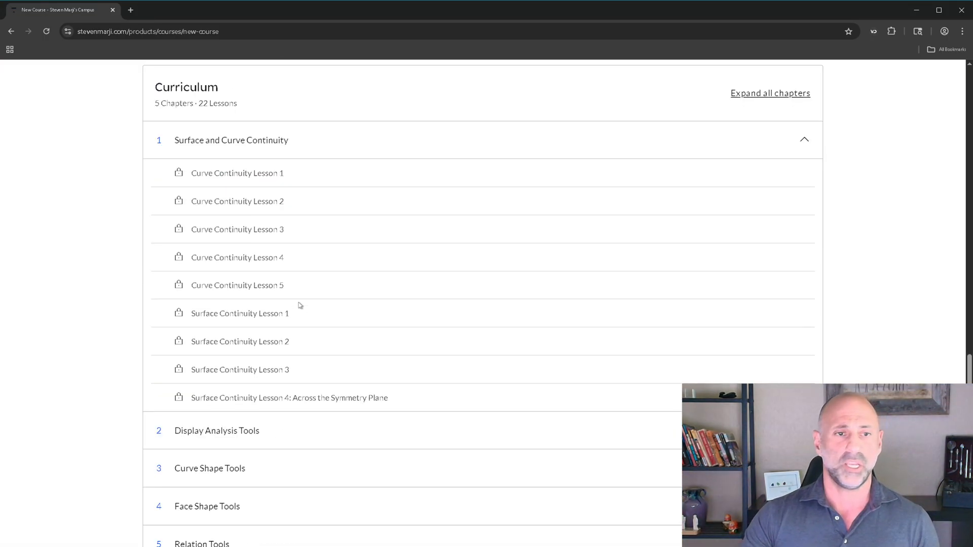
{"action": "mouse_move", "coordinate": [170, 266]}
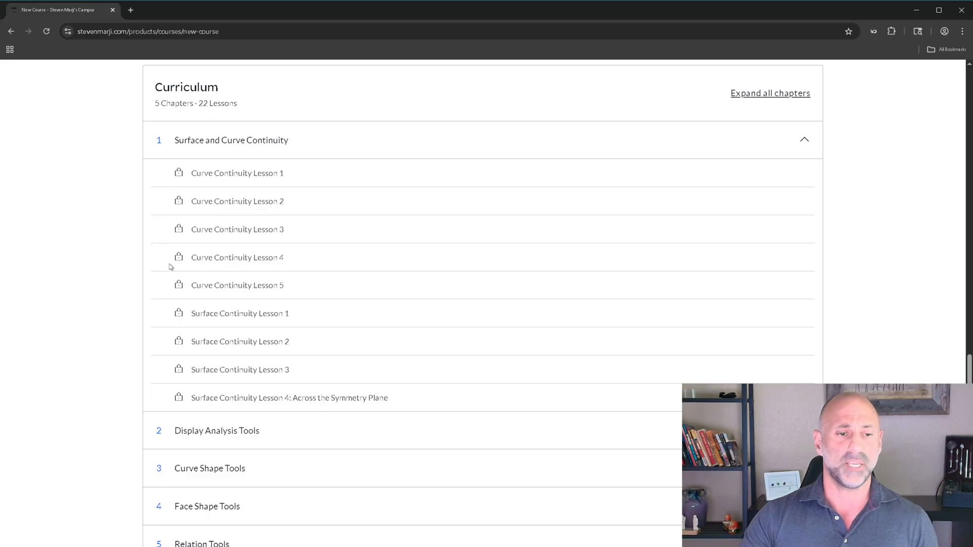
{"action": "mouse_move", "coordinate": [439, 197]}
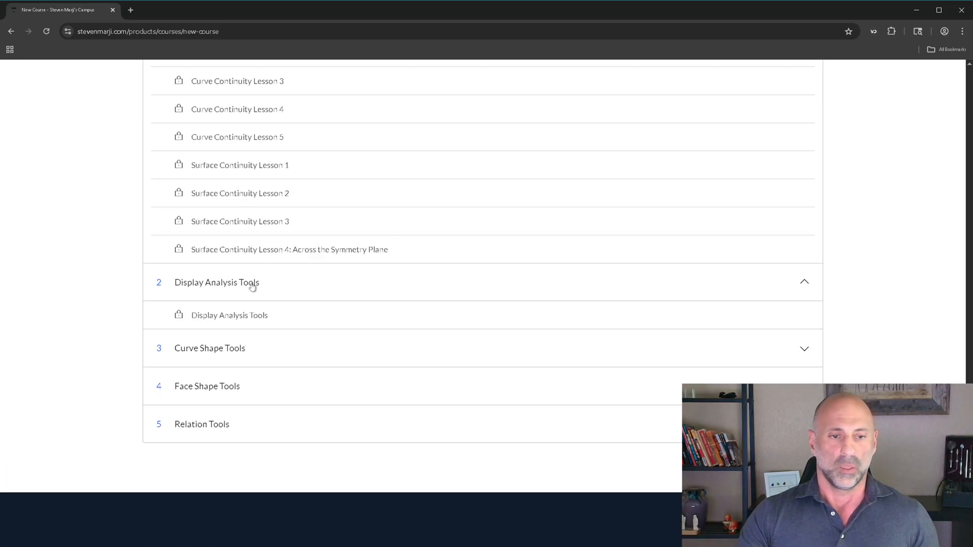
{"action": "mouse_move", "coordinate": [448, 252]}
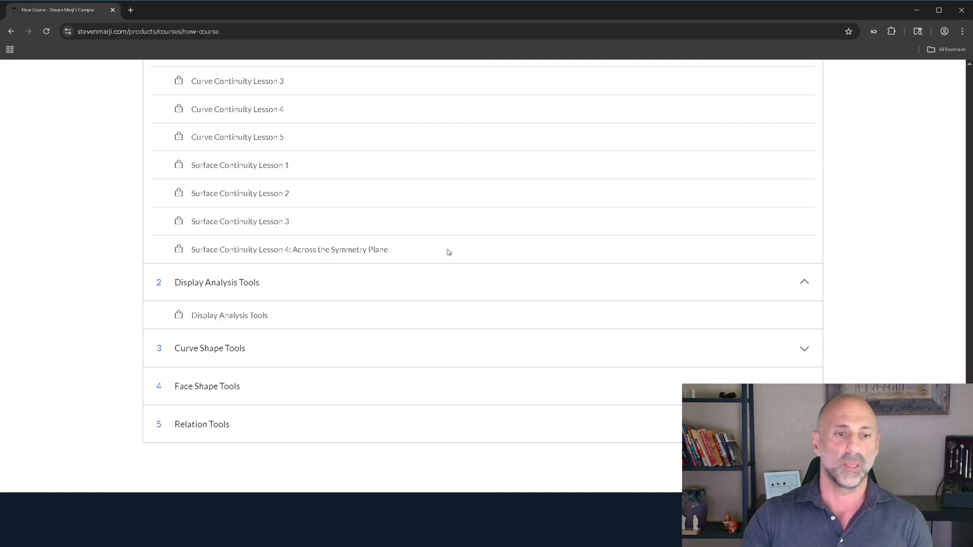
{"action": "mouse_move", "coordinate": [450, 287]}
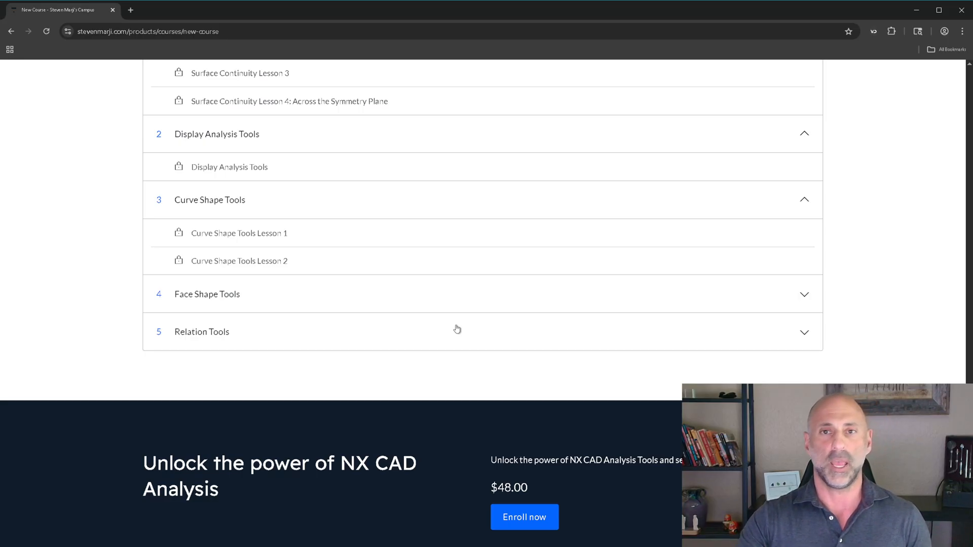
{"action": "mouse_move", "coordinate": [284, 278]}
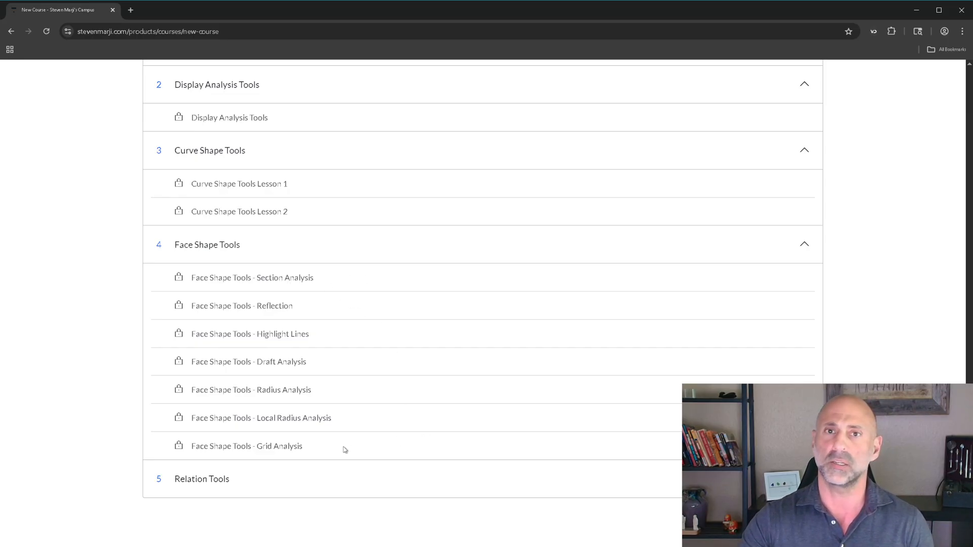
{"action": "mouse_move", "coordinate": [293, 195]}
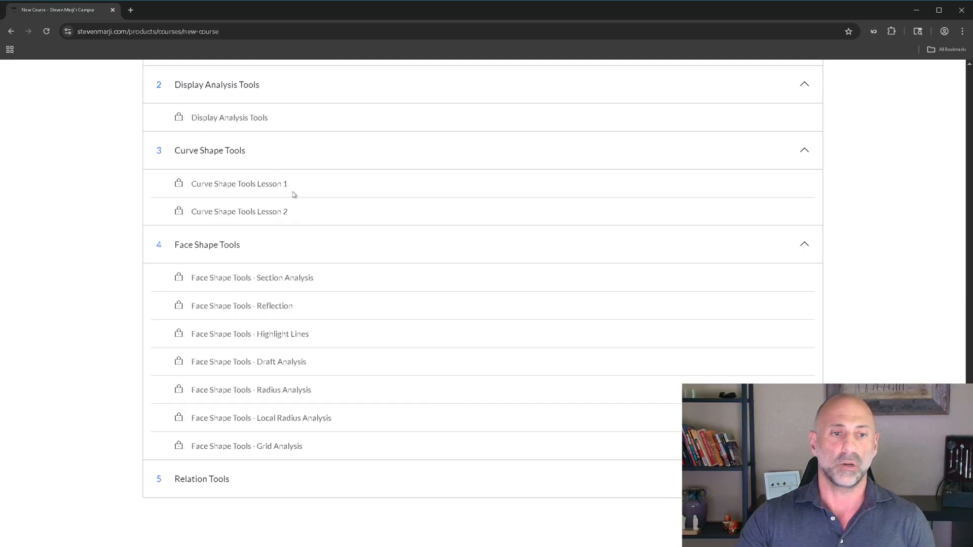
{"action": "mouse_move", "coordinate": [434, 402]}
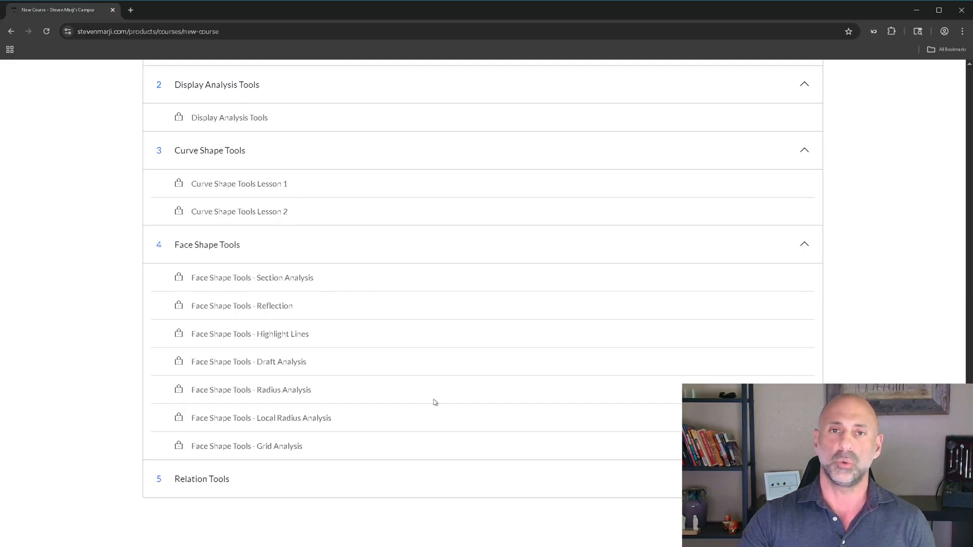
{"action": "mouse_move", "coordinate": [435, 330]}
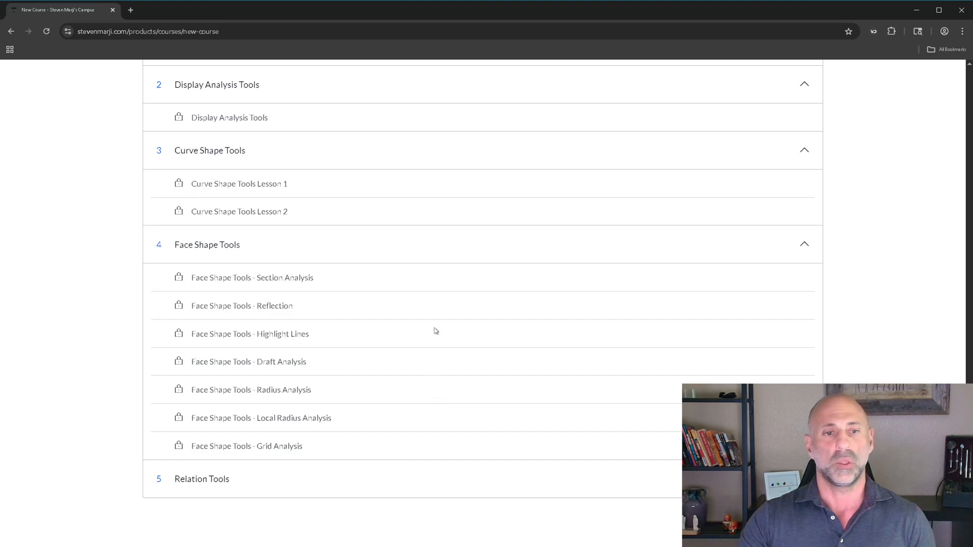
{"action": "mouse_move", "coordinate": [284, 195]}
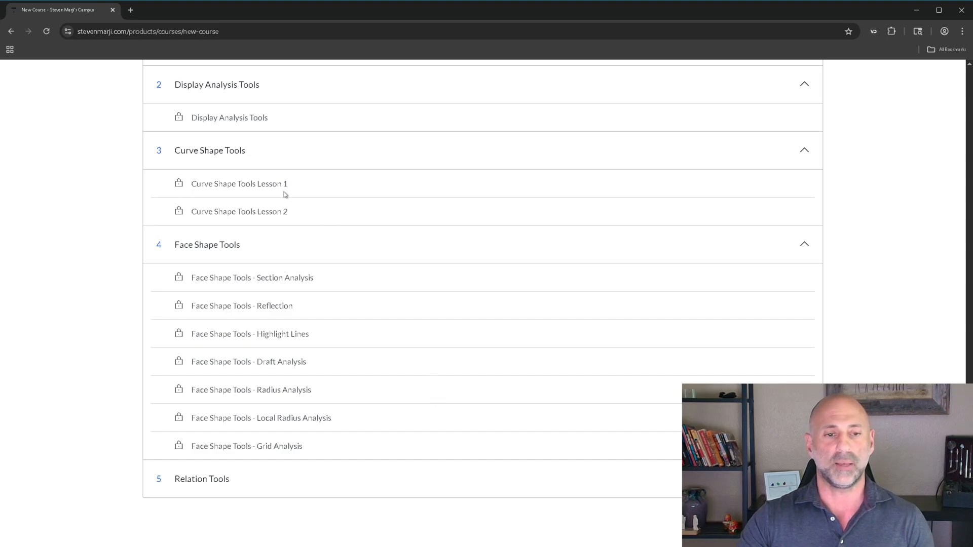
{"action": "mouse_move", "coordinate": [392, 435]}
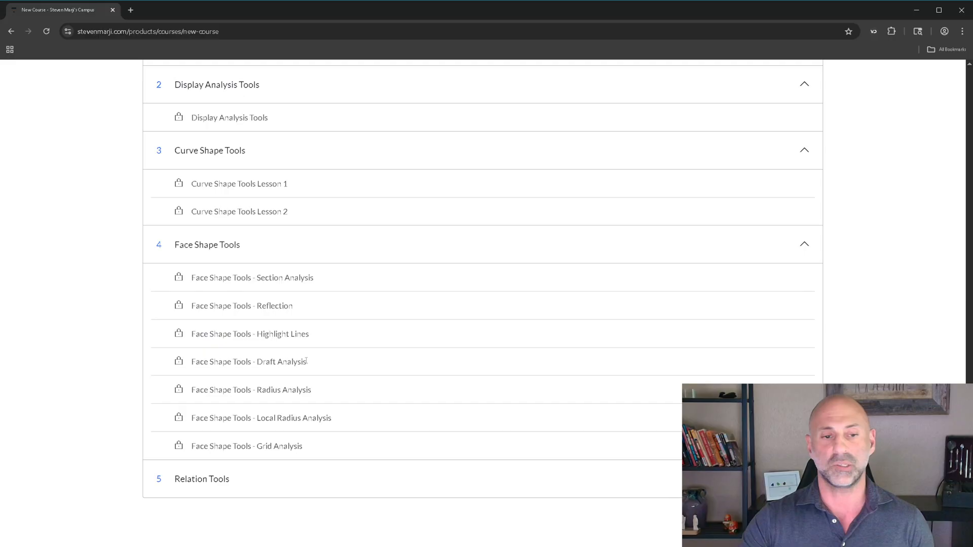
{"action": "mouse_move", "coordinate": [331, 394]}
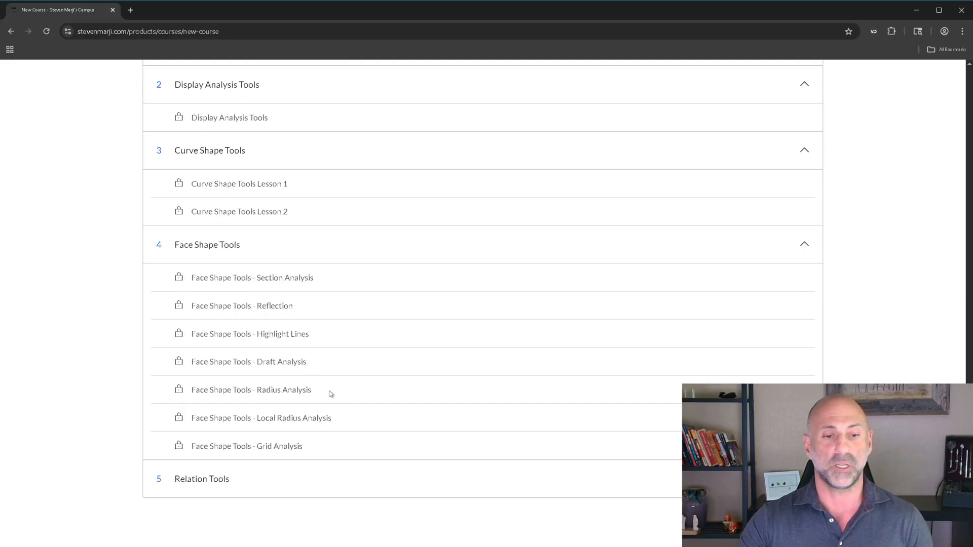
{"action": "mouse_move", "coordinate": [303, 393]}
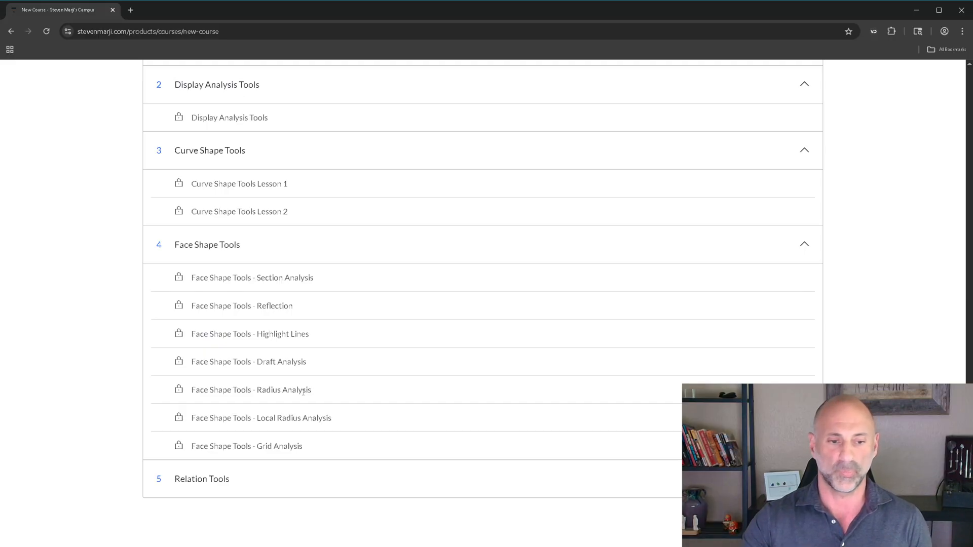
Scroll down to the Relation Tools chapter with its three deviation and continuity lessons.
{"action": "scroll", "scroll_direction": "down", "scroll_amount": 3}
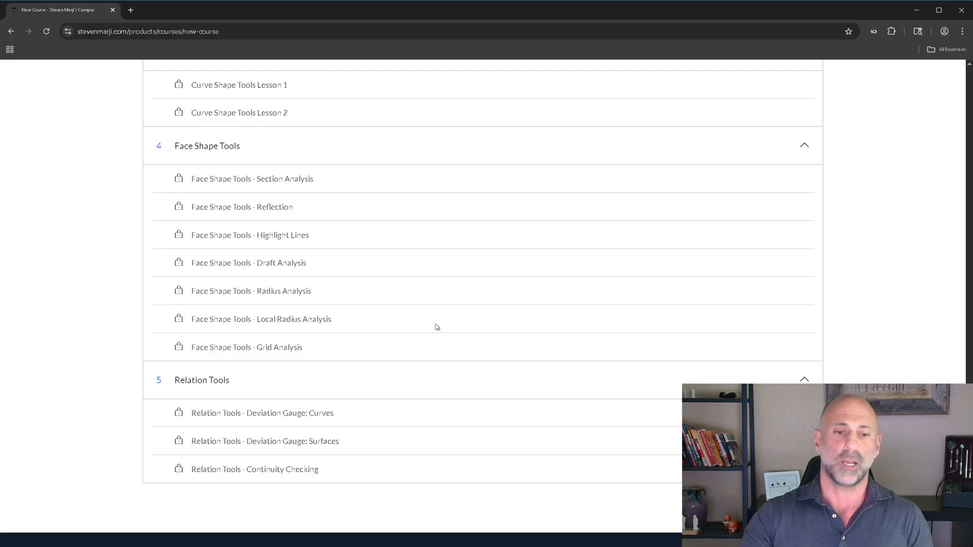
{"action": "mouse_move", "coordinate": [331, 478]}
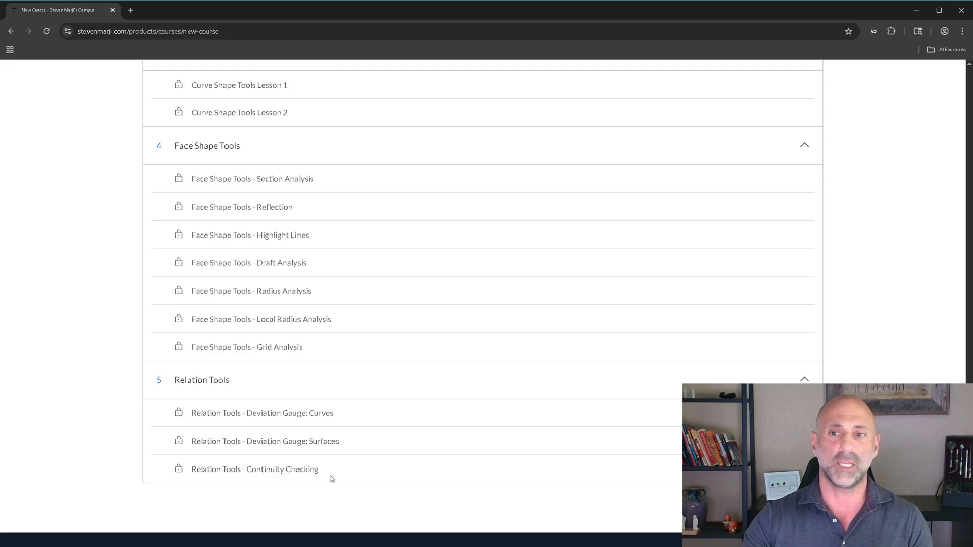
Go back to page 3 of All Products listing NX CAD Analysis Tools and NURBS Modeling Essentials.
{"action": "scroll", "scroll_direction": "up", "scroll_amount": 3}
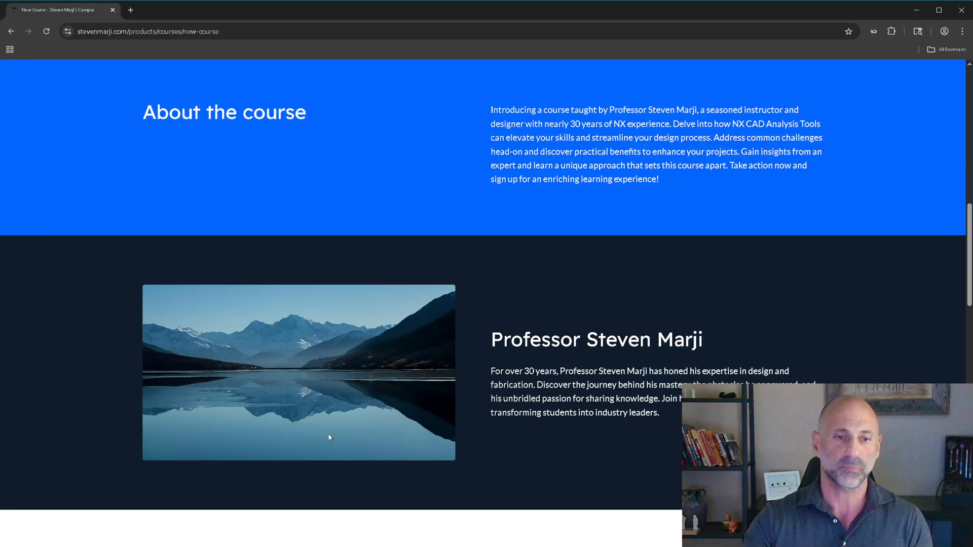
{"action": "left_click", "coordinate": [11, 32]}
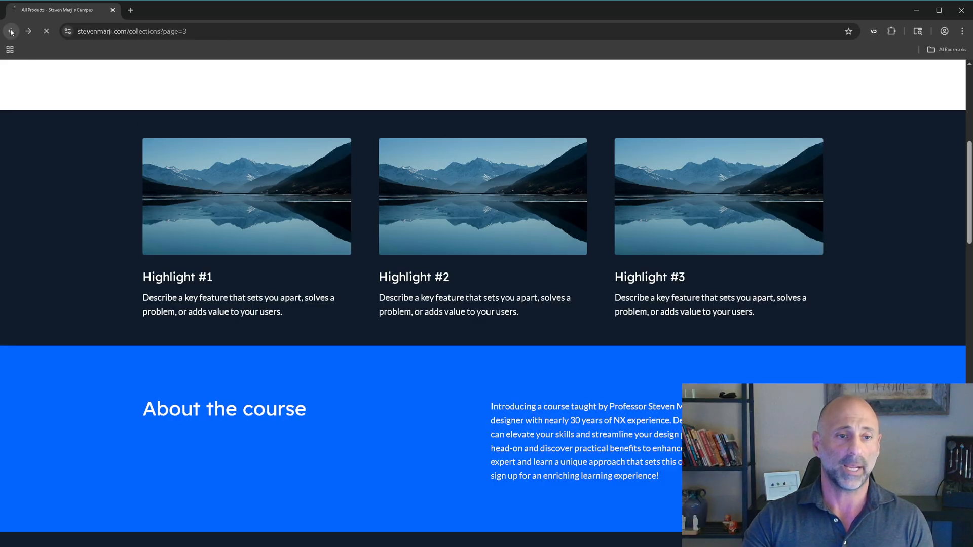
{"action": "left_click", "coordinate": [11, 31]}
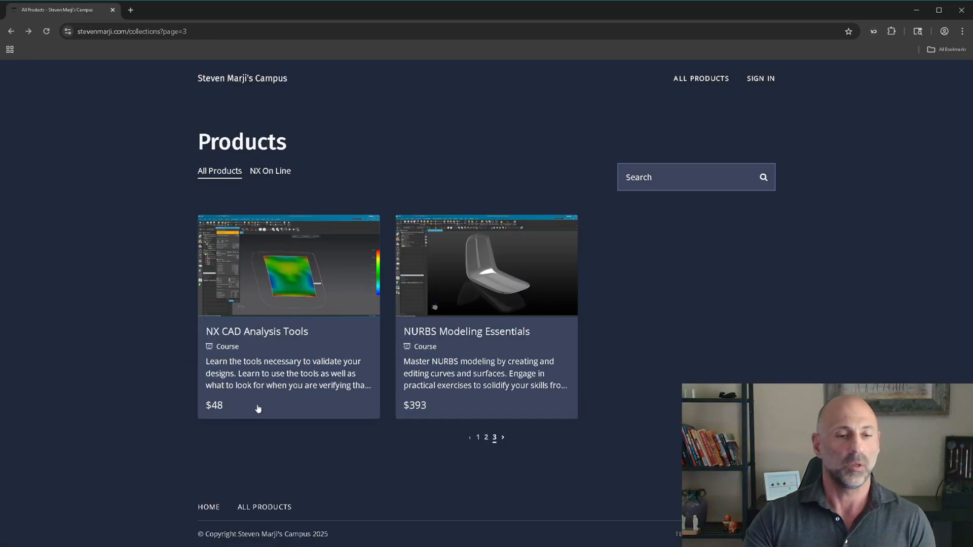
{"action": "mouse_move", "coordinate": [380, 212]}
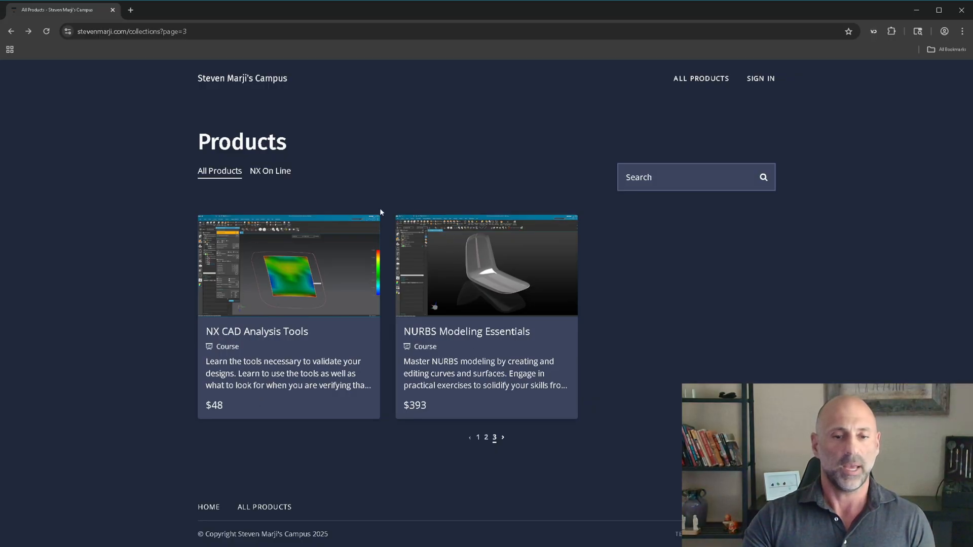
{"action": "mouse_move", "coordinate": [302, 344]}
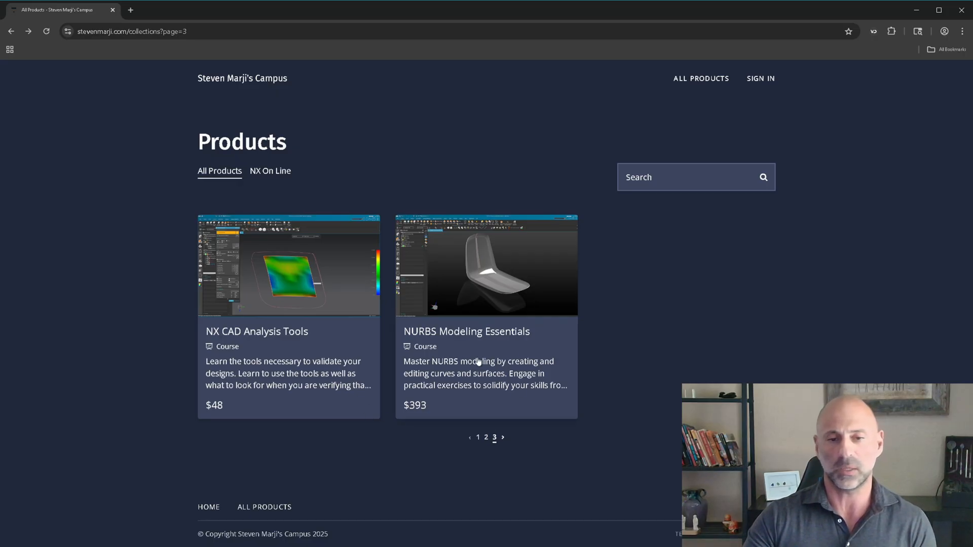
{"action": "mouse_move", "coordinate": [475, 404]}
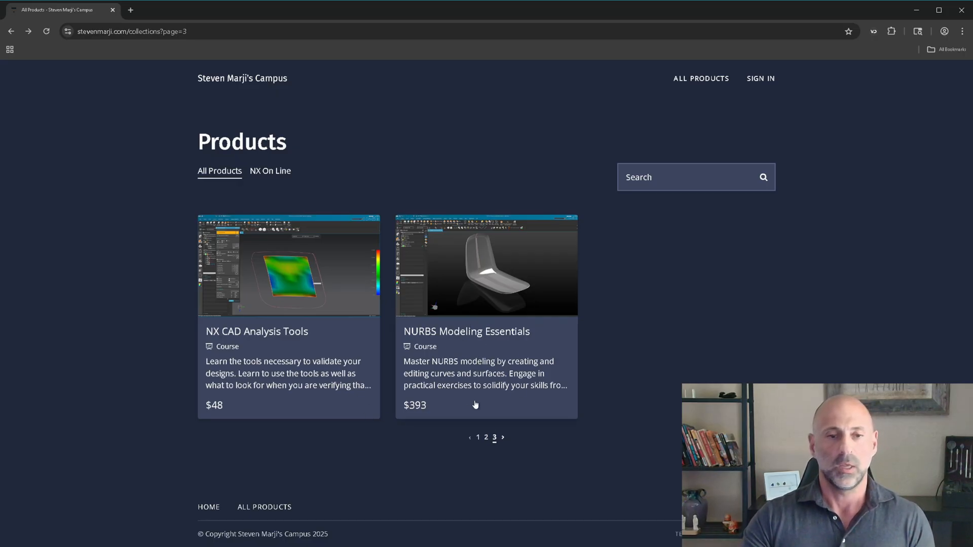
{"action": "mouse_move", "coordinate": [475, 295]}
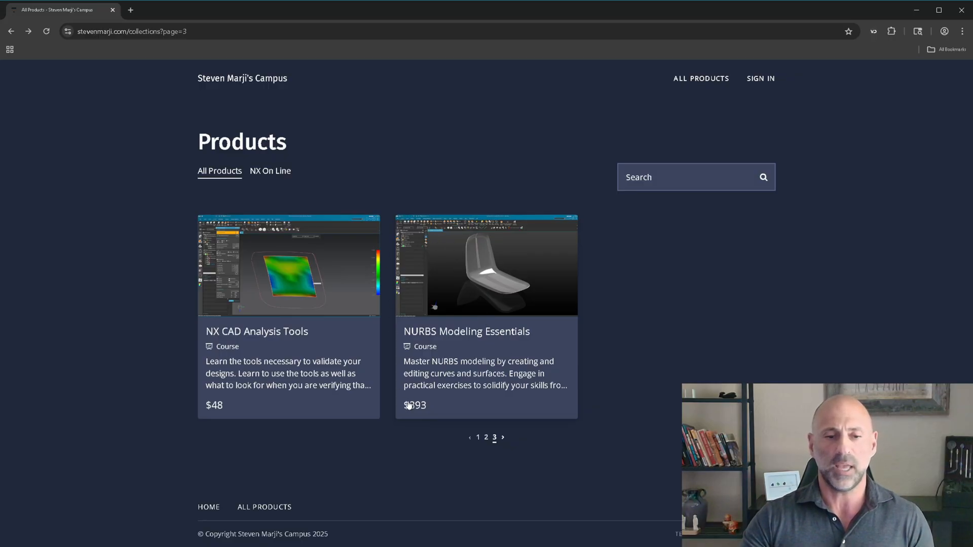
{"action": "mouse_move", "coordinate": [531, 257]}
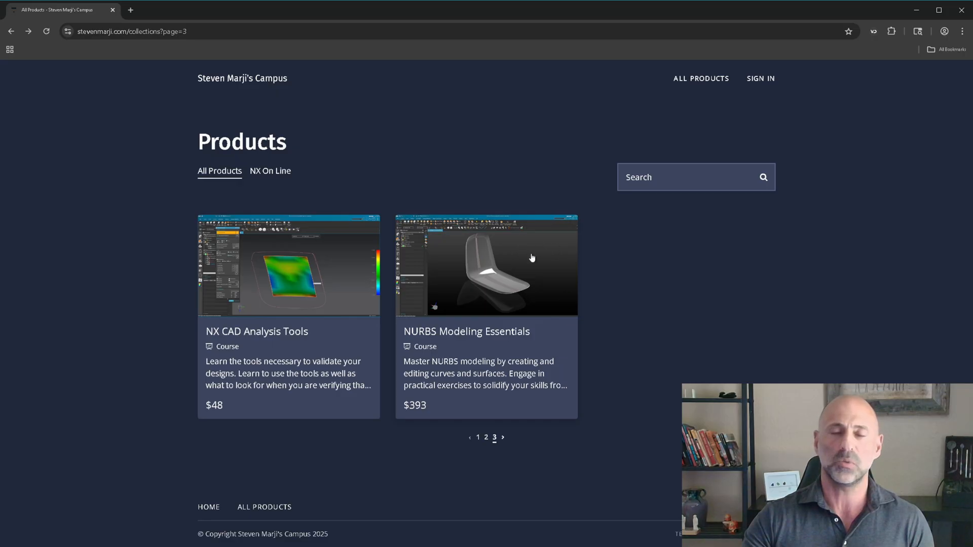
{"action": "mouse_move", "coordinate": [645, 321]}
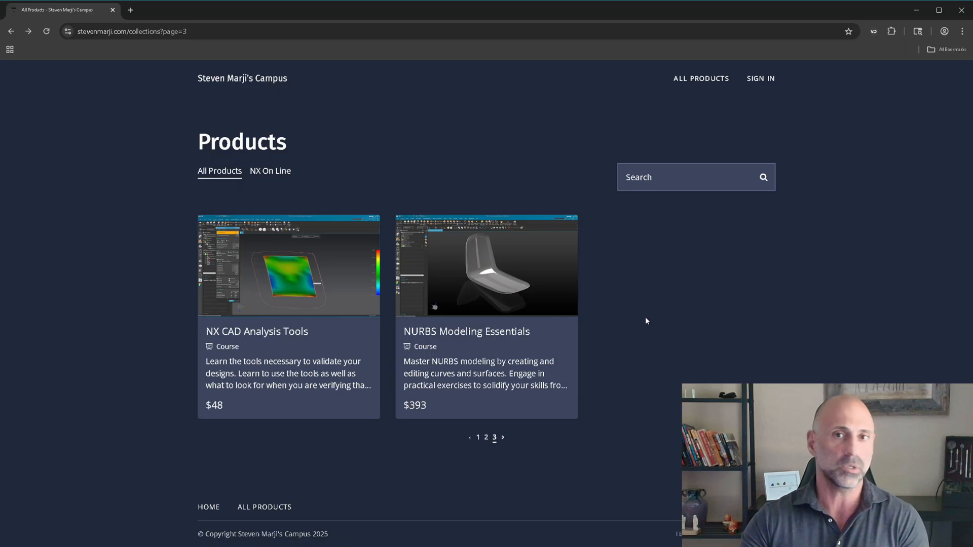
{"action": "mouse_move", "coordinate": [192, 395]}
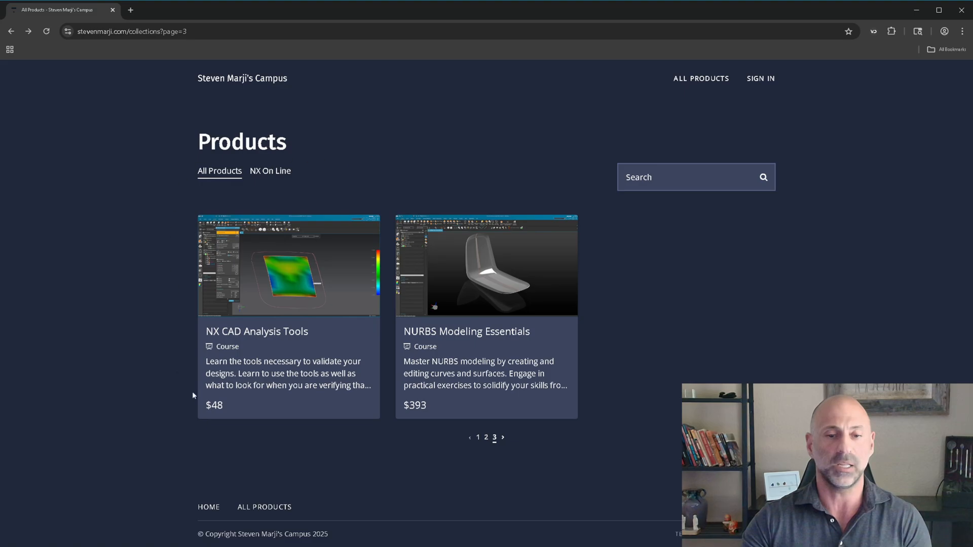
{"action": "mouse_move", "coordinate": [179, 277]}
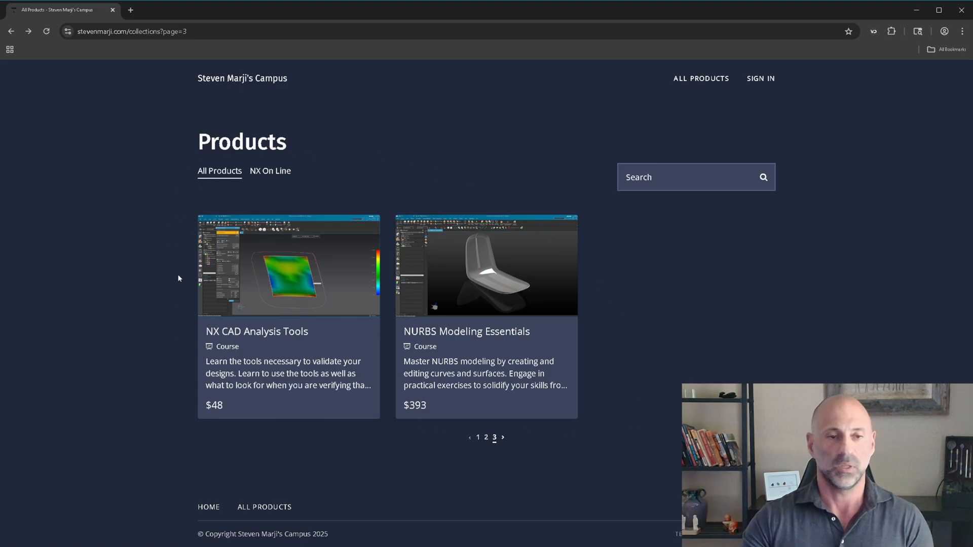
{"action": "mouse_move", "coordinate": [587, 294]}
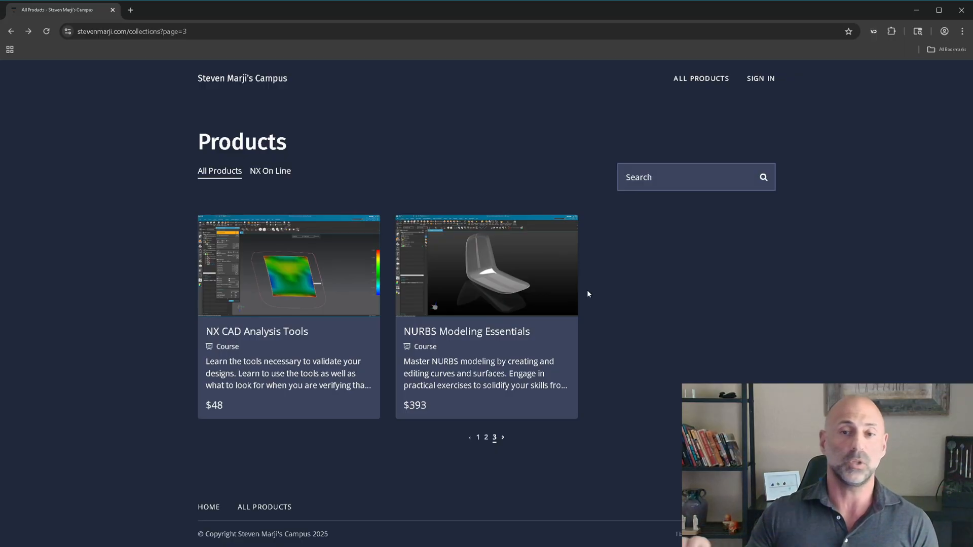
{"action": "mouse_move", "coordinate": [264, 178]}
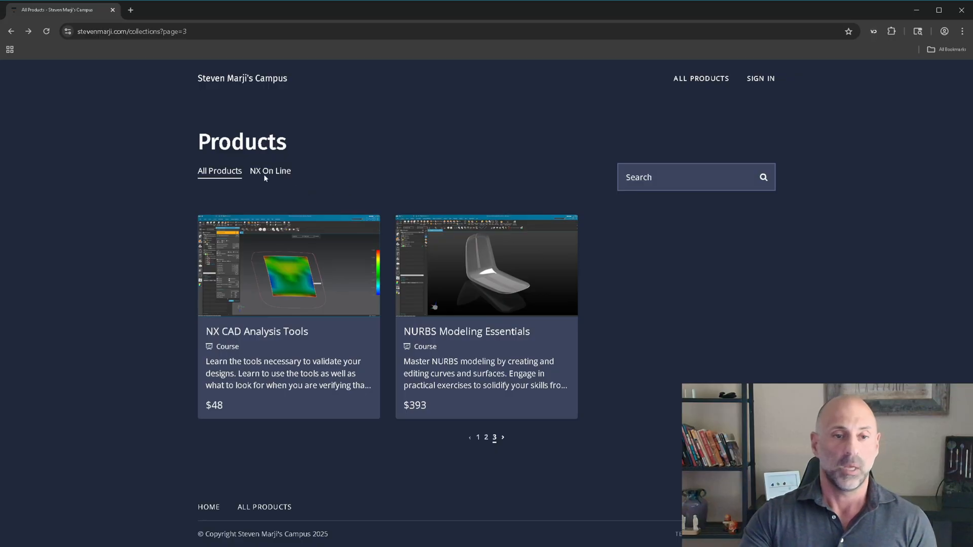
Filter to the NX On Line collection and go to its second page of courses.
{"action": "left_click", "coordinate": [270, 170]}
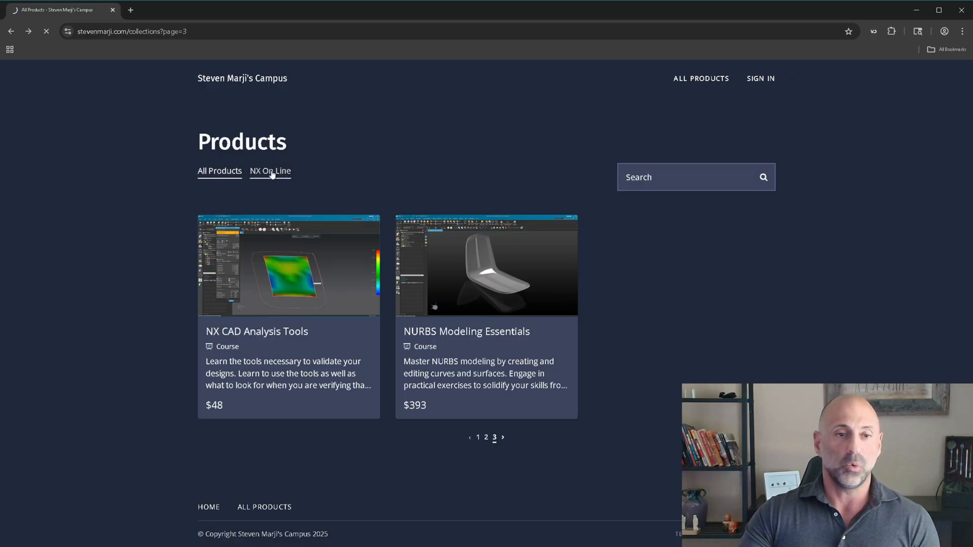
{"action": "left_click", "coordinate": [270, 171]}
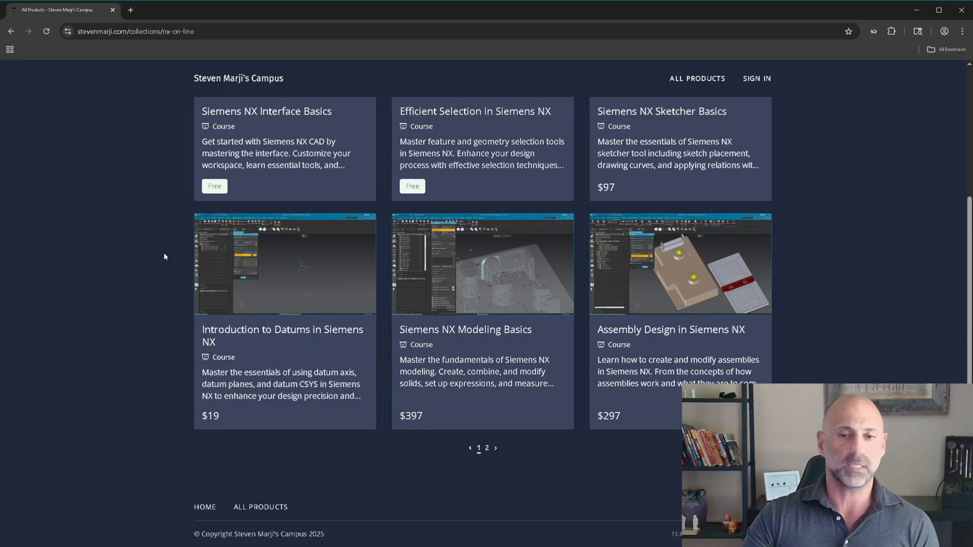
{"action": "left_click", "coordinate": [487, 448]}
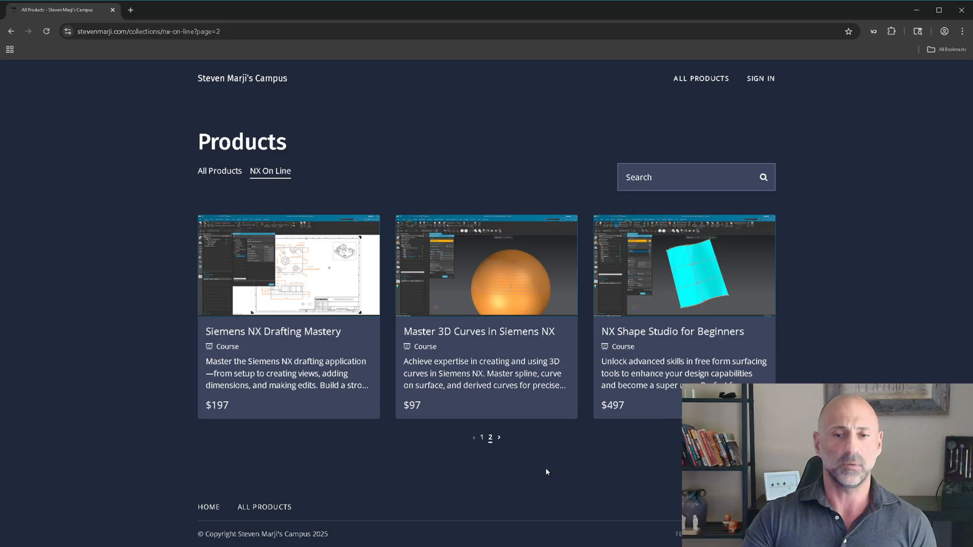
Switch the listing back to All Products, led by the two Siemens NX bundles.
{"action": "left_click", "coordinate": [219, 170]}
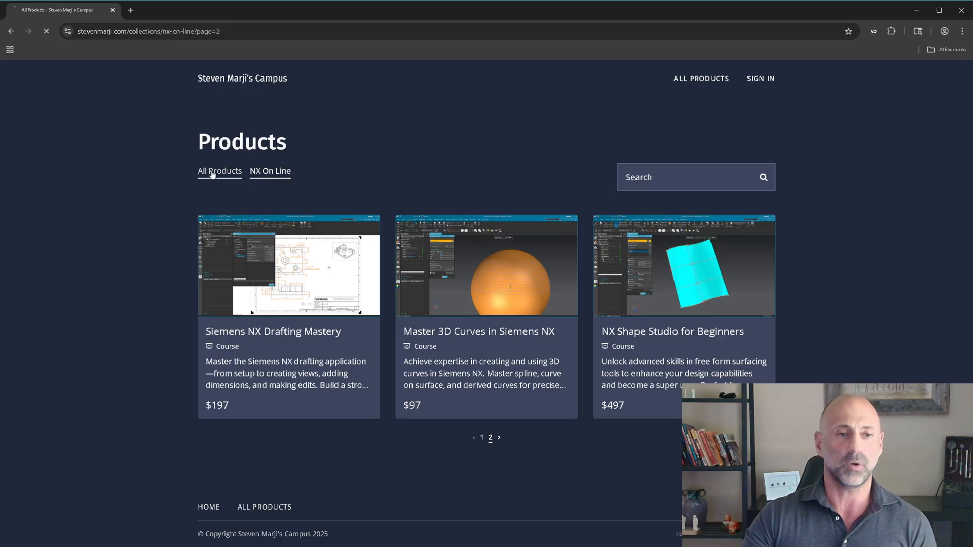
{"action": "left_click", "coordinate": [219, 171]}
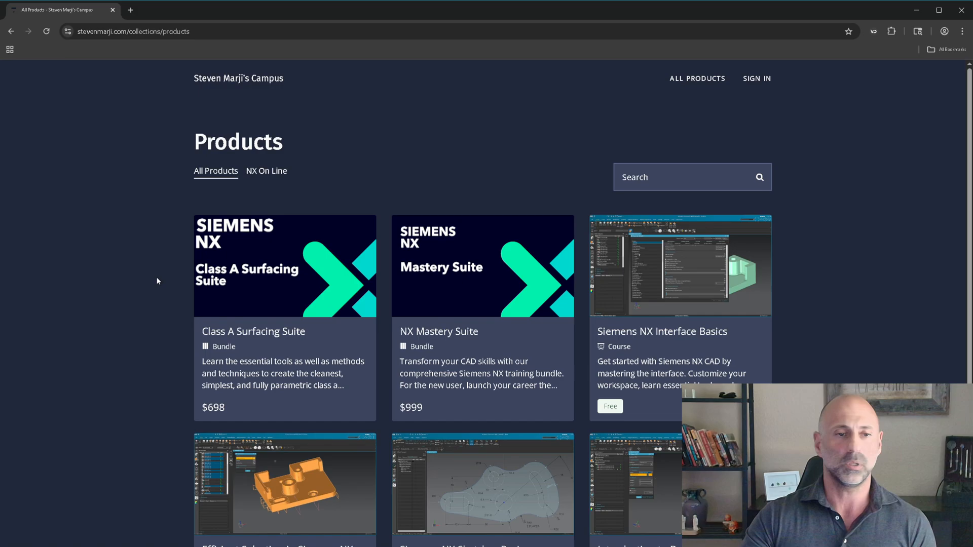
{"action": "mouse_move", "coordinate": [256, 347]}
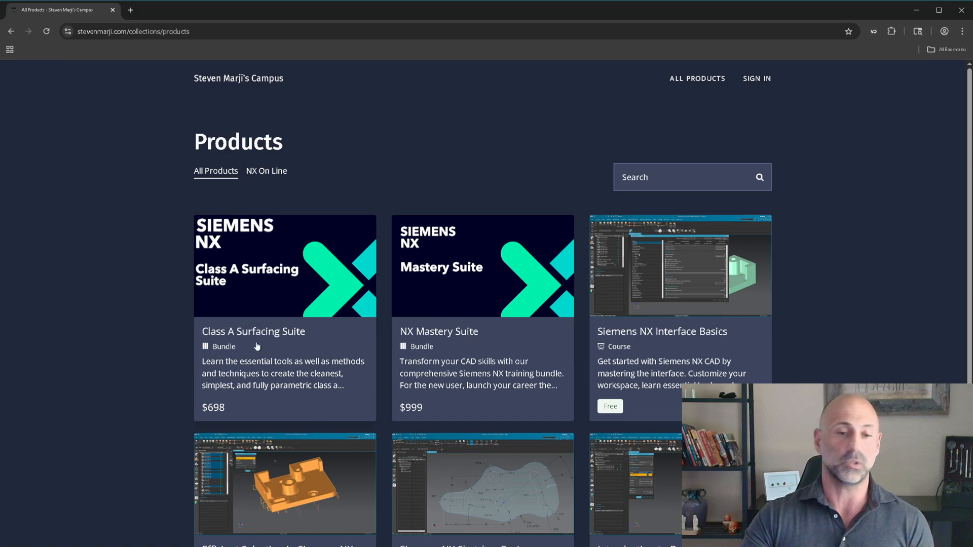
{"action": "mouse_move", "coordinate": [453, 348]}
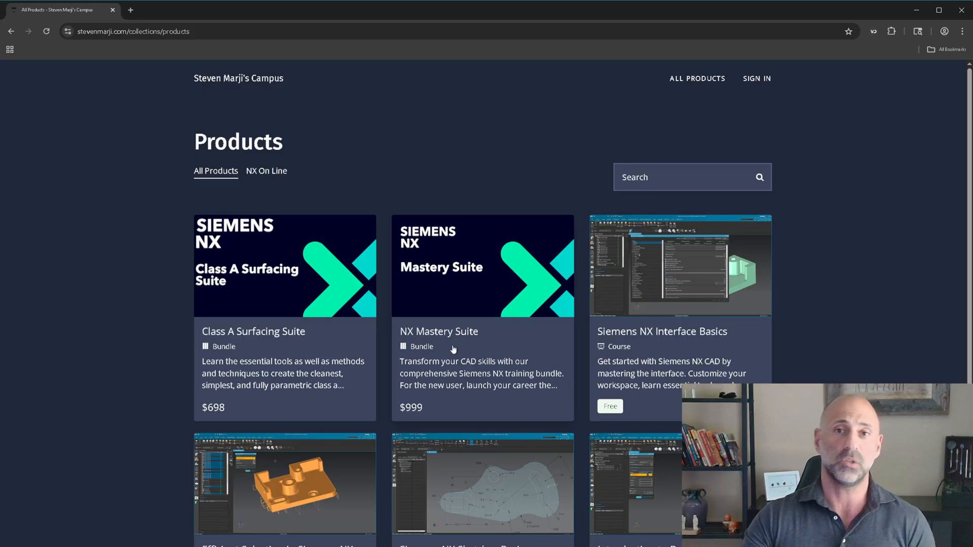
{"action": "mouse_move", "coordinate": [460, 303]}
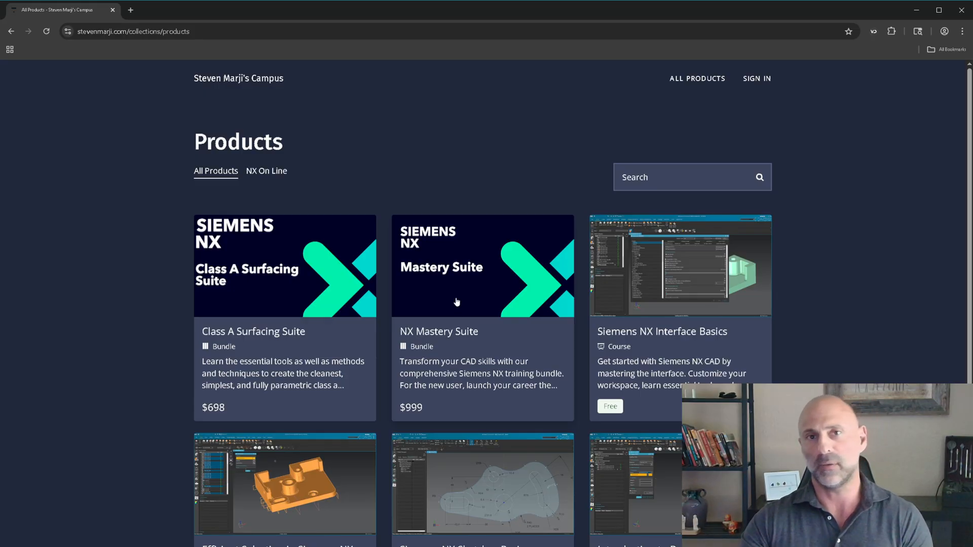
{"action": "mouse_move", "coordinate": [460, 235]}
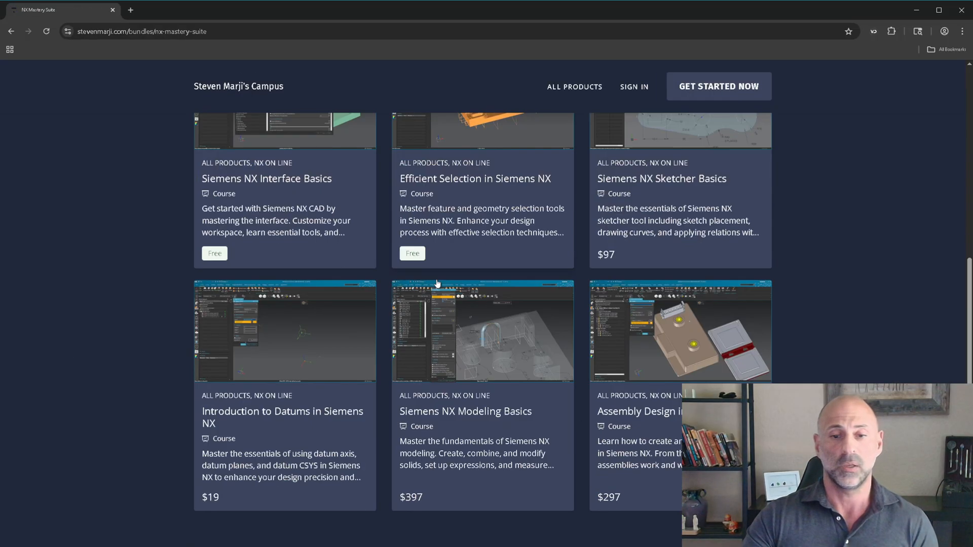
Scroll through the NX Mastery Suite's included courses, then open the Class A Surfacing Suite bundle.
{"action": "scroll", "scroll_direction": "down", "scroll_amount": 3}
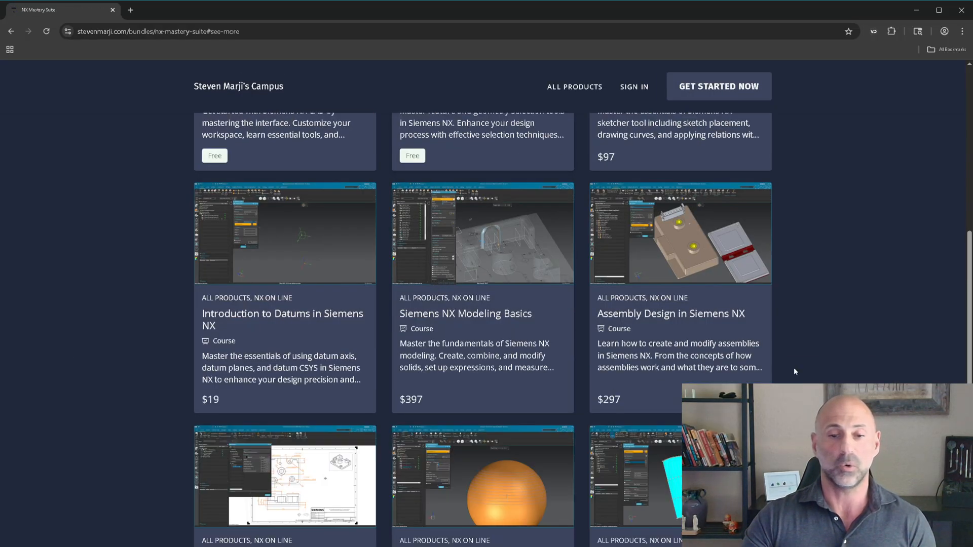
{"action": "scroll", "scroll_direction": "down", "scroll_amount": 3}
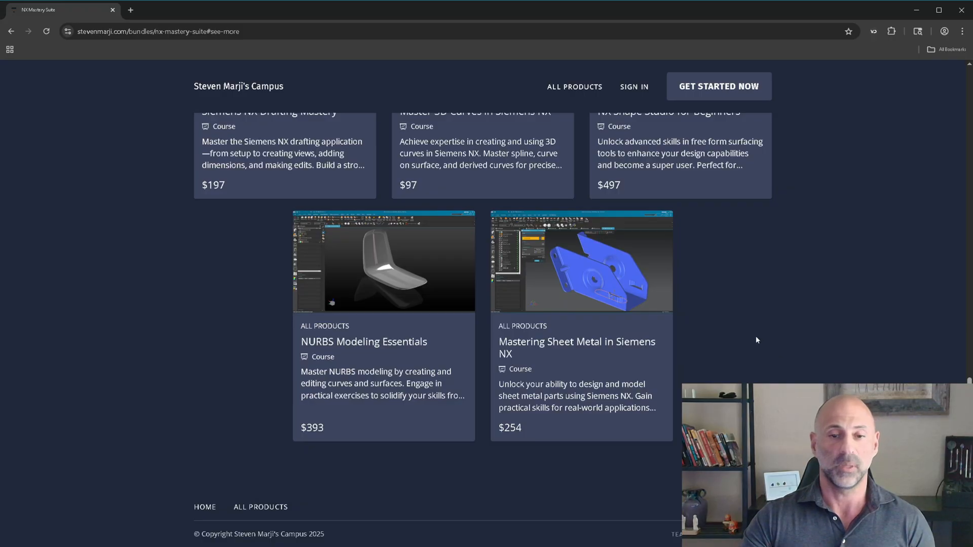
{"action": "scroll", "scroll_direction": "up", "scroll_amount": 3}
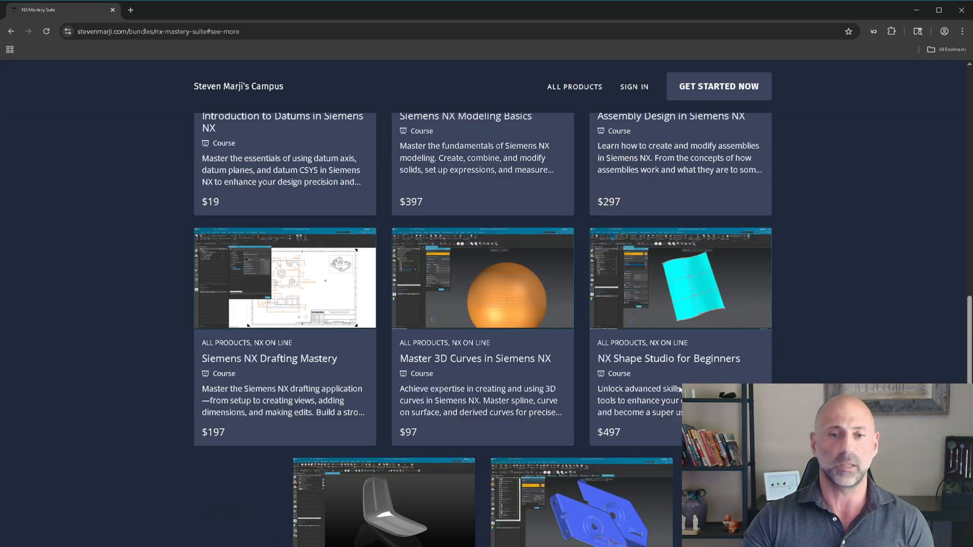
{"action": "scroll", "scroll_direction": "up", "scroll_amount": 3}
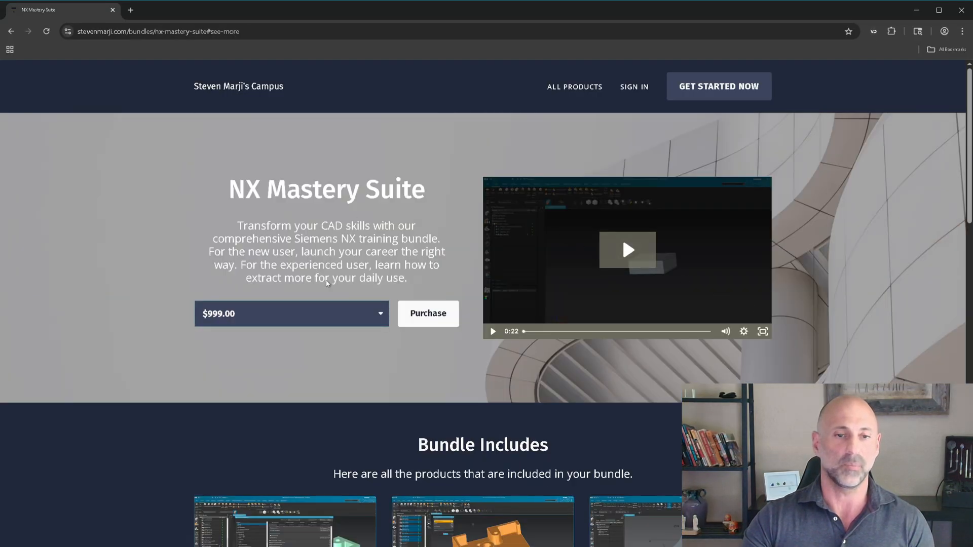
{"action": "scroll", "scroll_direction": "down", "scroll_amount": 3}
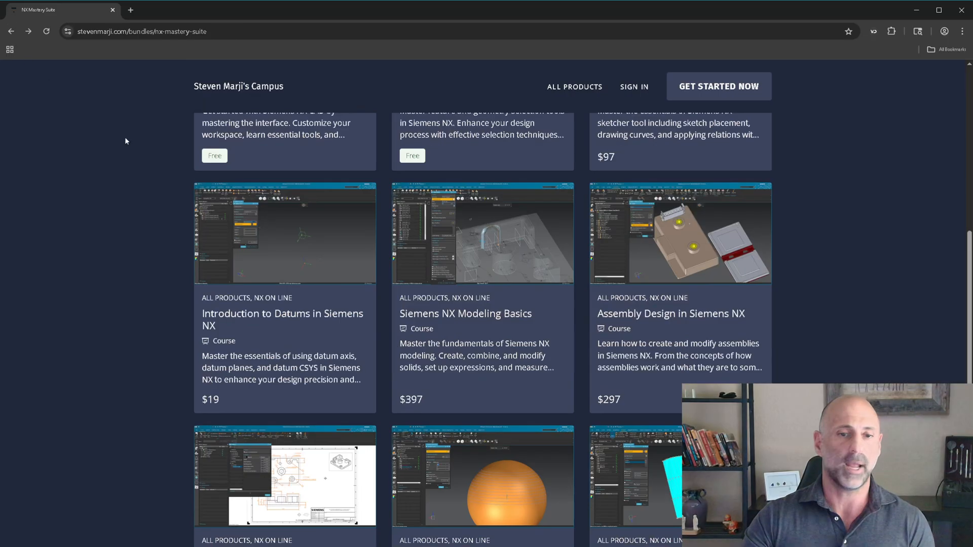
{"action": "scroll", "scroll_direction": "up", "scroll_amount": 3}
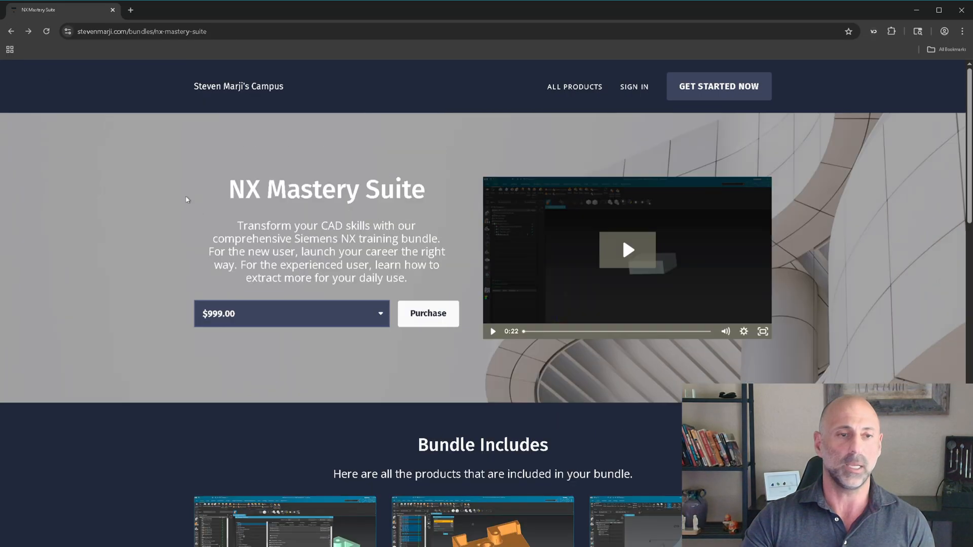
{"action": "left_click", "coordinate": [573, 86]}
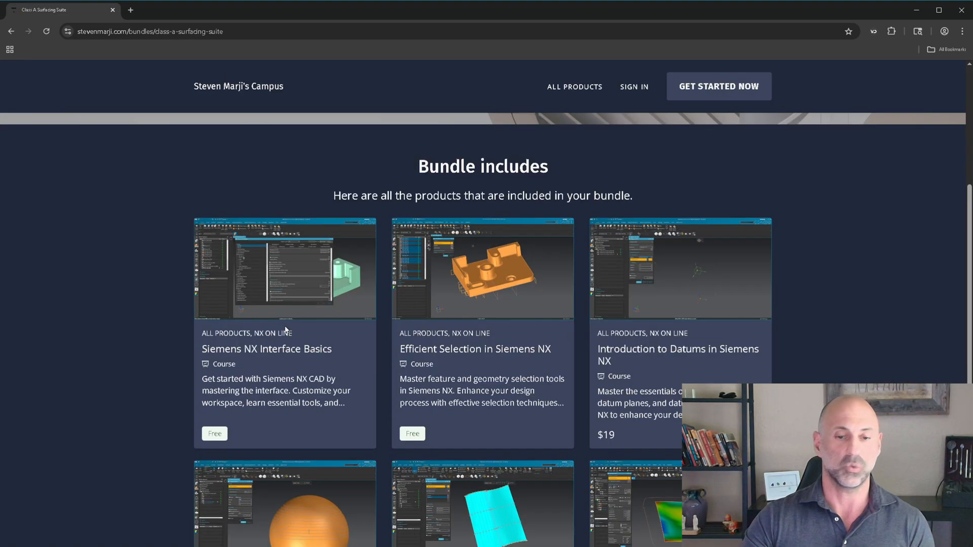
Scroll through the Class A Surfacing Suite's included courses down to NURBS Modeling Essentials and back to its $698 offer.
{"action": "scroll", "scroll_direction": "down", "scroll_amount": 3}
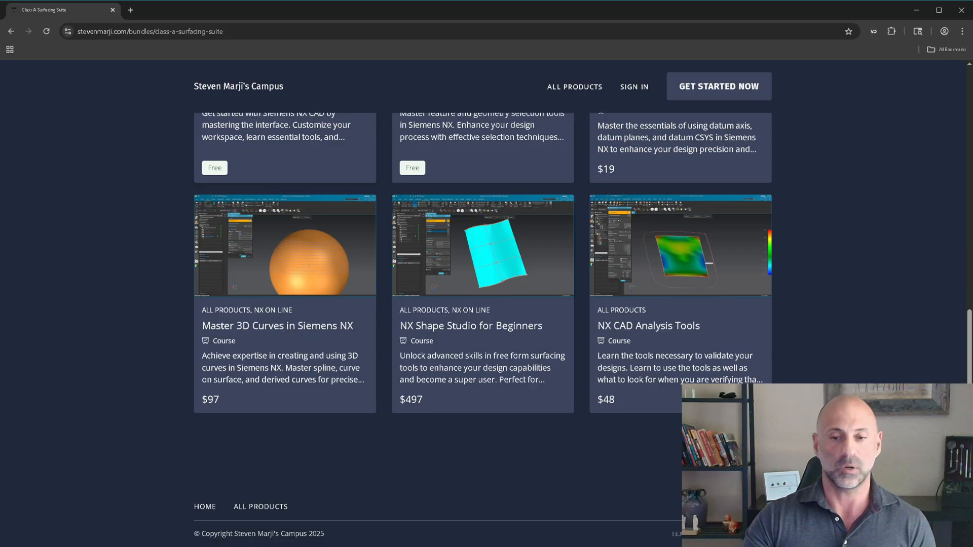
{"action": "scroll", "scroll_direction": "up", "scroll_amount": 3}
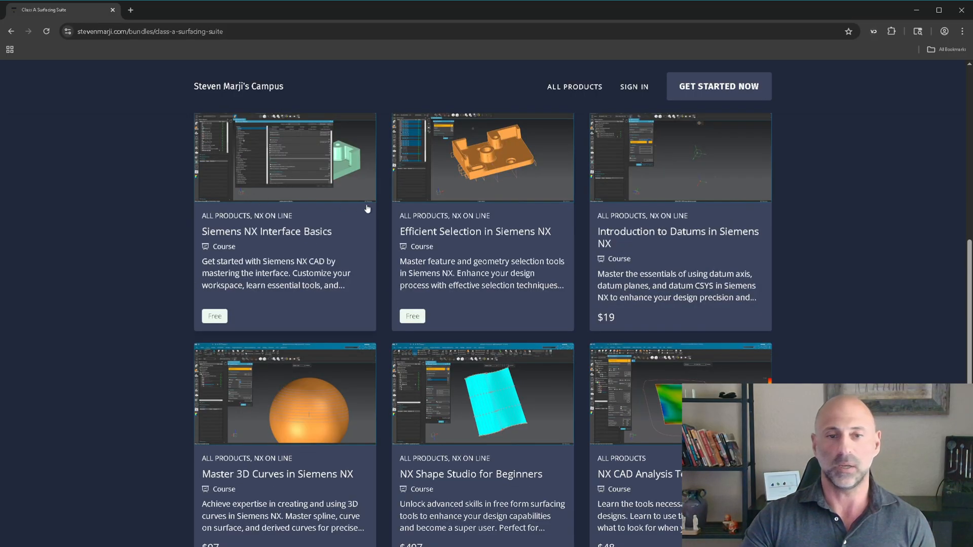
{"action": "mouse_move", "coordinate": [262, 447]}
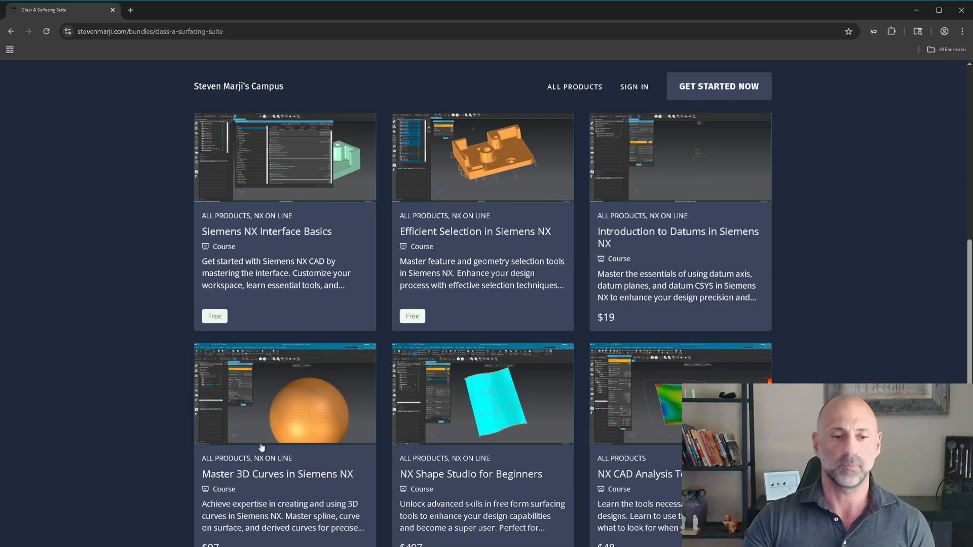
{"action": "scroll", "scroll_direction": "down", "scroll_amount": 3}
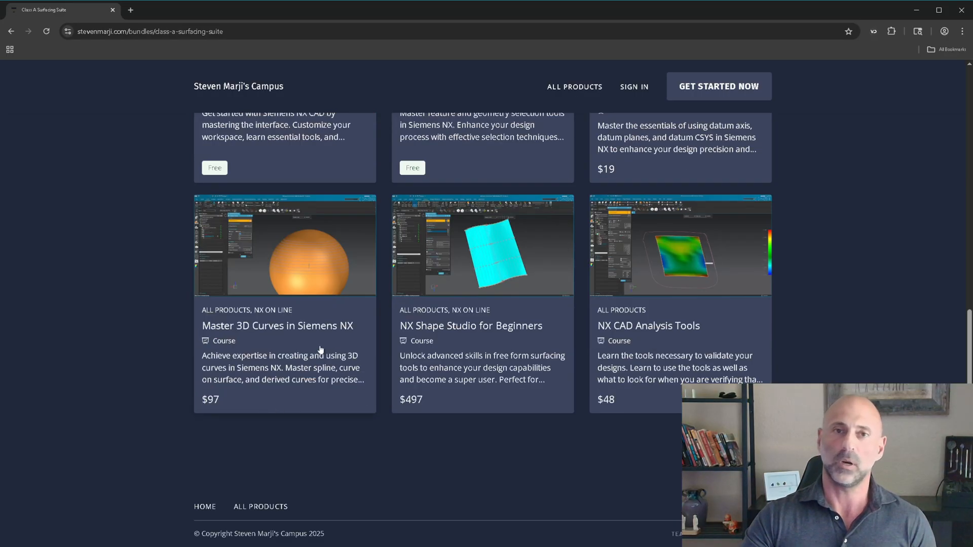
{"action": "mouse_move", "coordinate": [479, 391]}
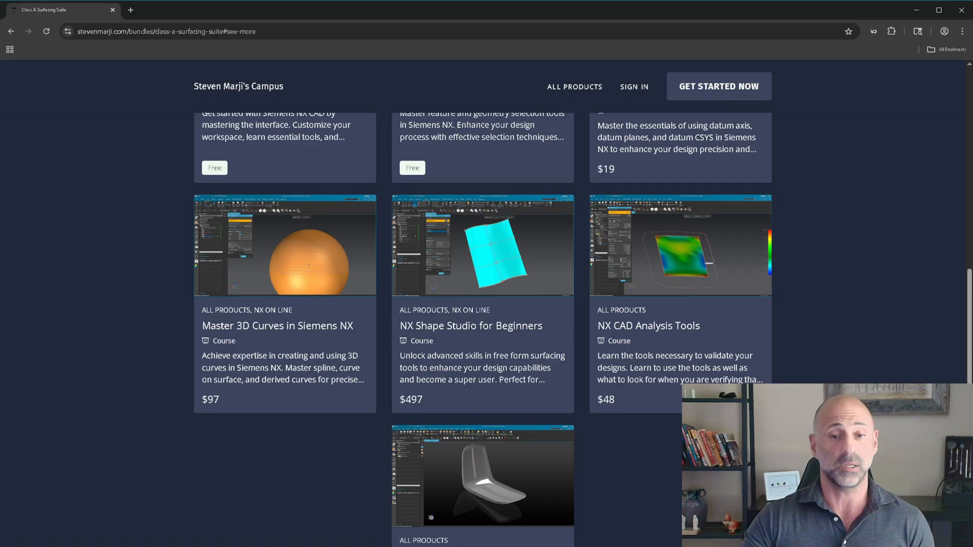
{"action": "scroll", "scroll_direction": "down", "scroll_amount": 3}
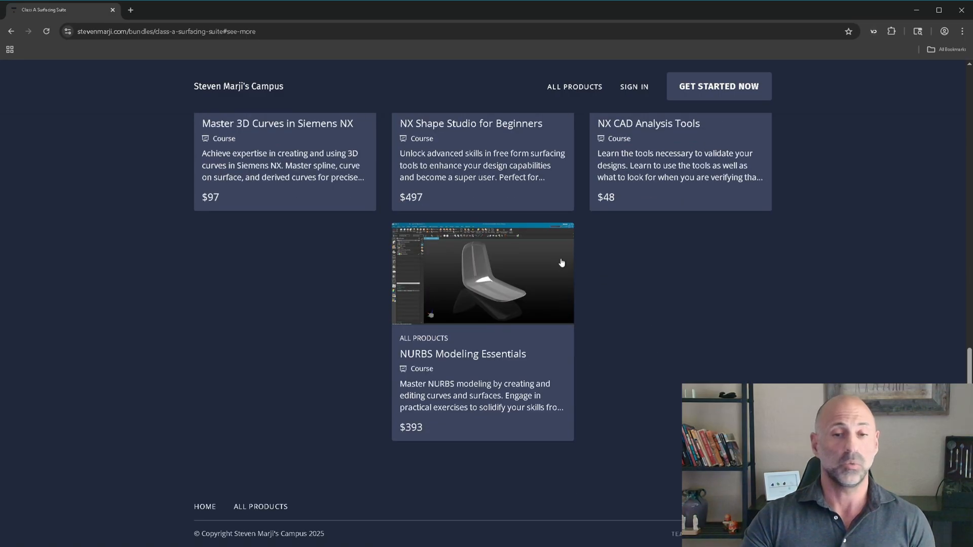
{"action": "mouse_move", "coordinate": [421, 327]}
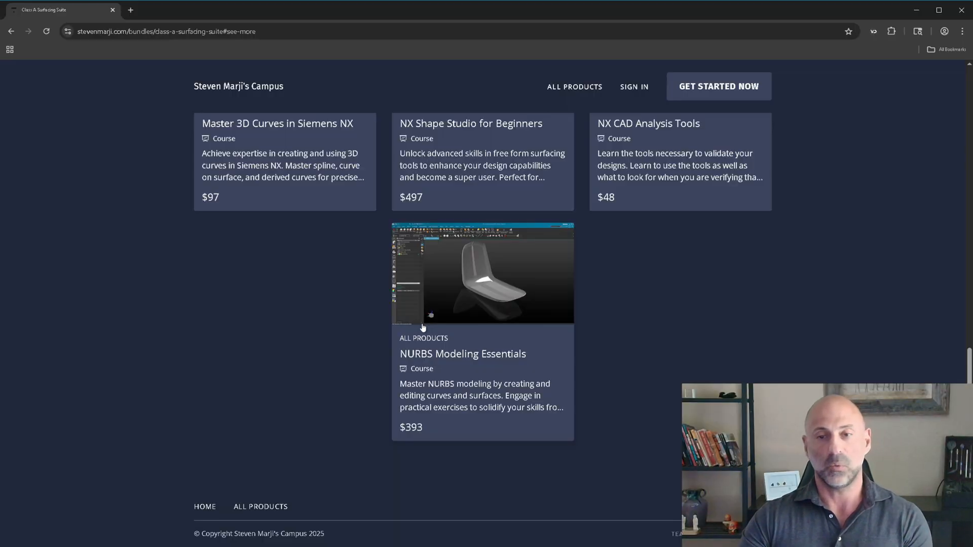
{"action": "mouse_move", "coordinate": [651, 331]}
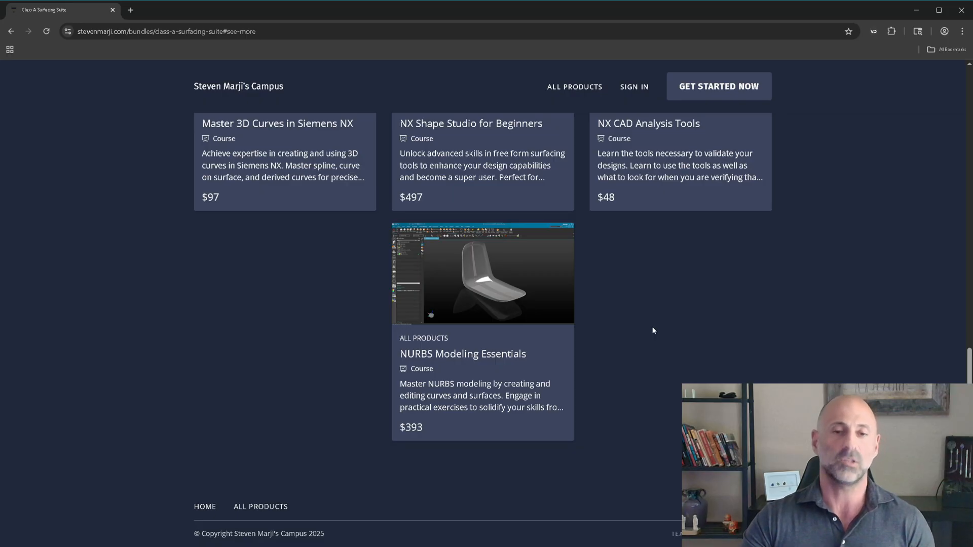
{"action": "scroll", "scroll_direction": "up", "scroll_amount": 3}
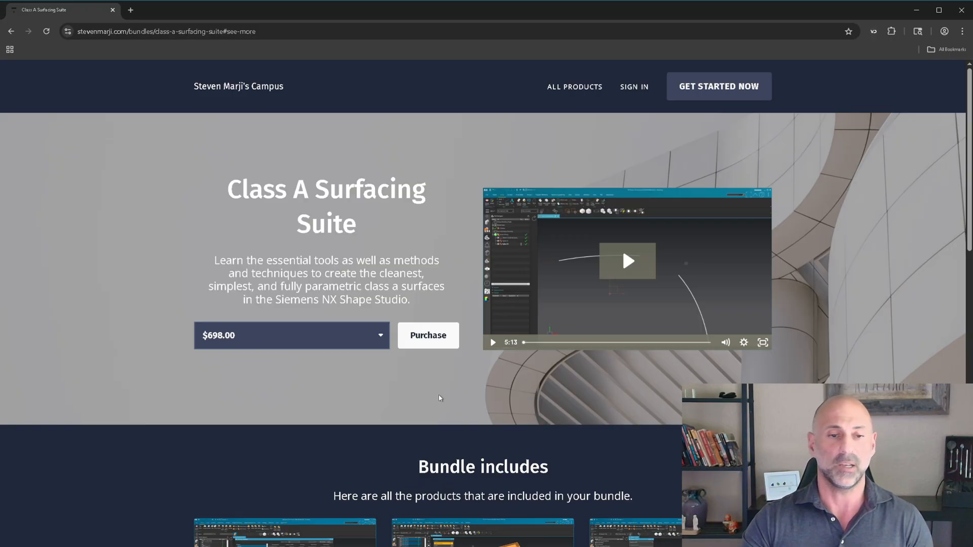
{"action": "scroll", "scroll_direction": "down", "scroll_amount": 3}
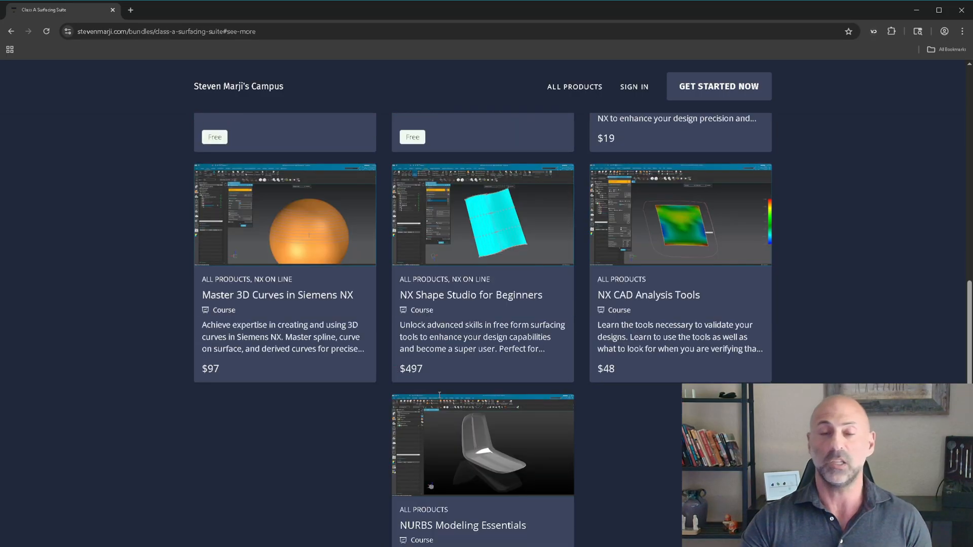
{"action": "scroll", "scroll_direction": "down", "scroll_amount": 3}
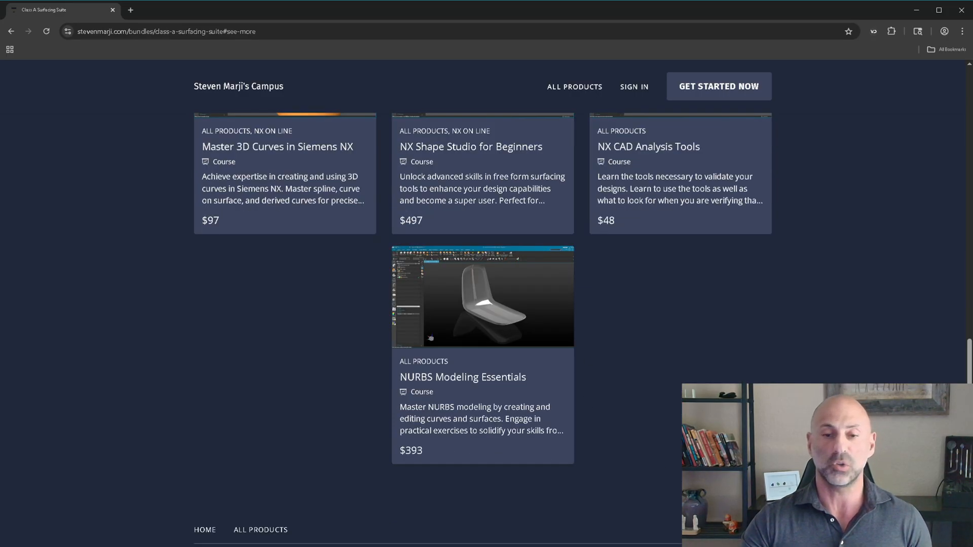
{"action": "scroll", "scroll_direction": "up", "scroll_amount": 3}
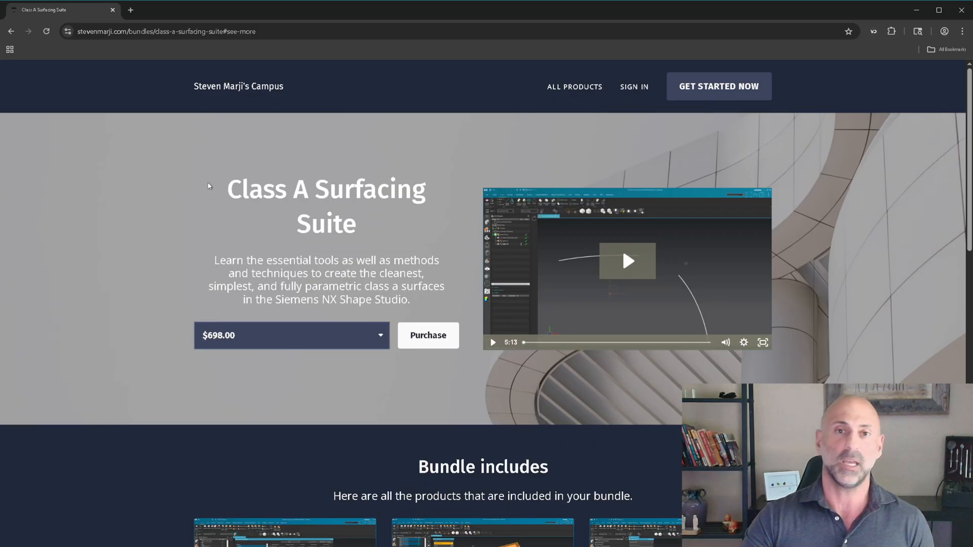
Go home via the site title and open the NX Mastery Suite bundle page.
{"action": "left_click", "coordinate": [238, 86]}
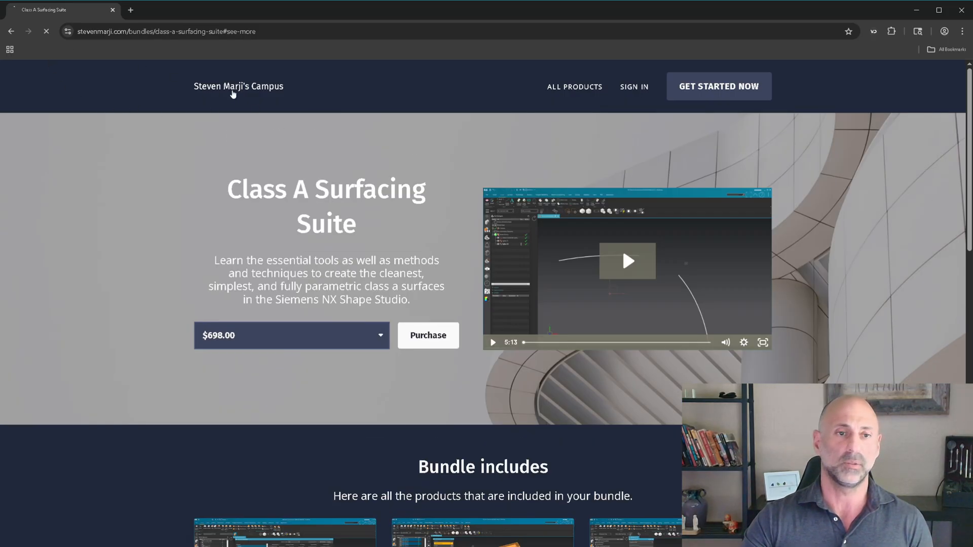
{"action": "left_click", "coordinate": [237, 86]}
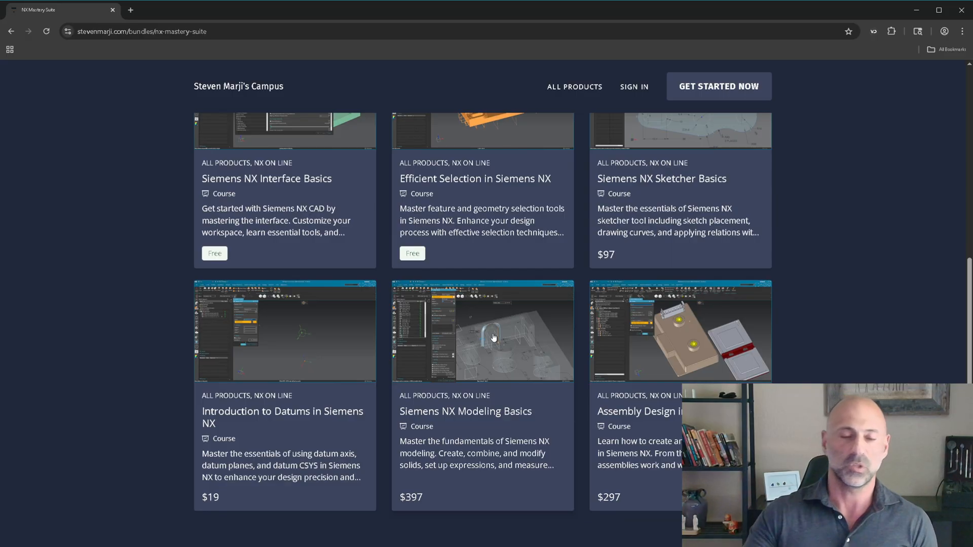
Scroll up to the home page's Latest Courses section showing both NX bundles.
{"action": "scroll", "scroll_direction": "up", "scroll_amount": 3}
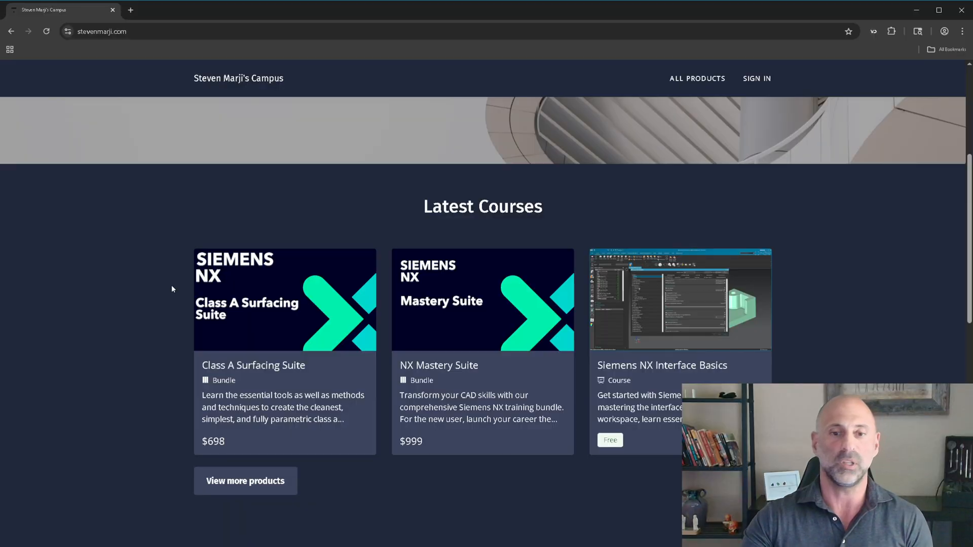
{"action": "mouse_move", "coordinate": [257, 347]}
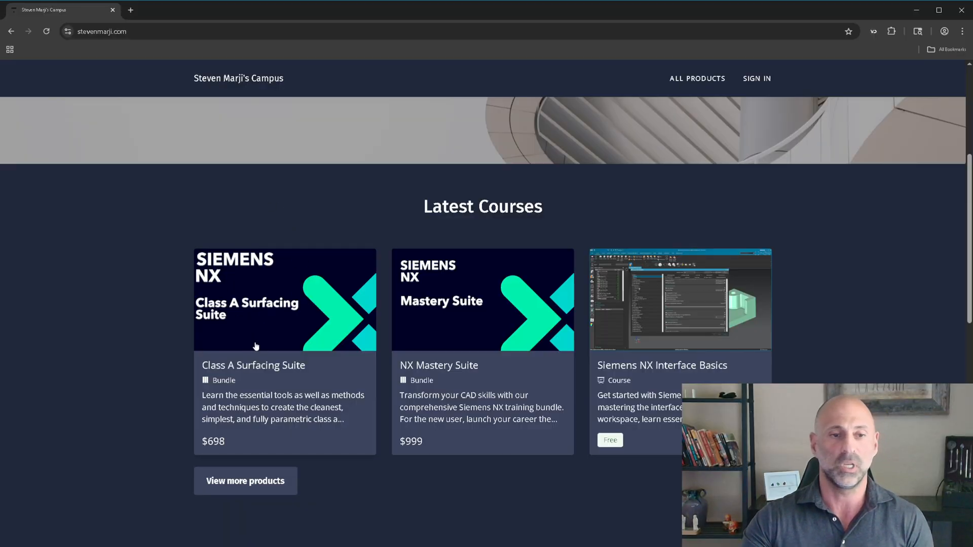
{"action": "mouse_move", "coordinate": [497, 315]}
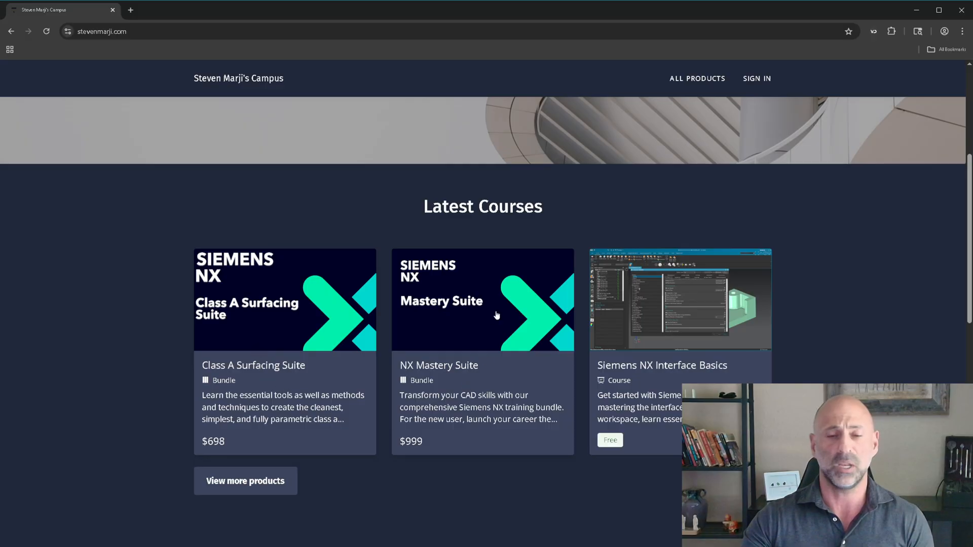
{"action": "mouse_move", "coordinate": [498, 265]}
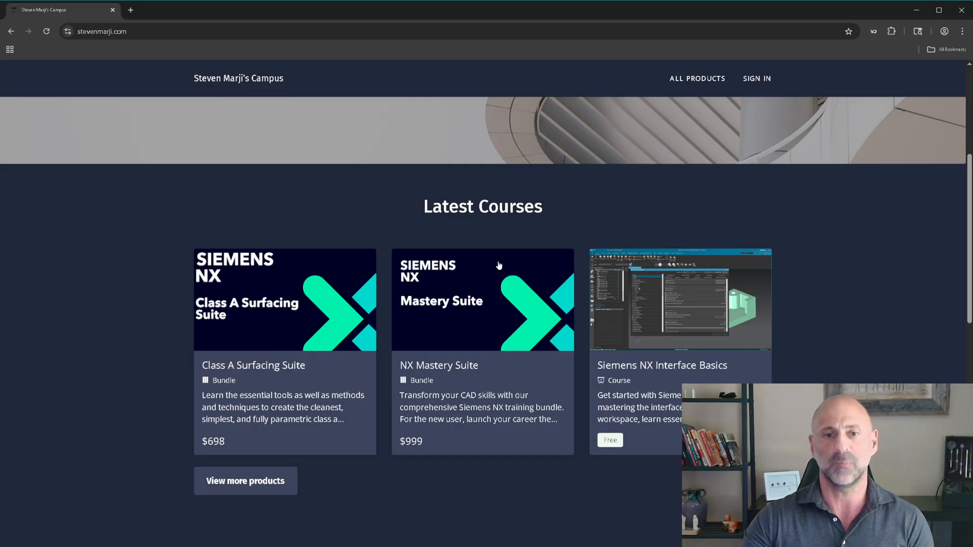